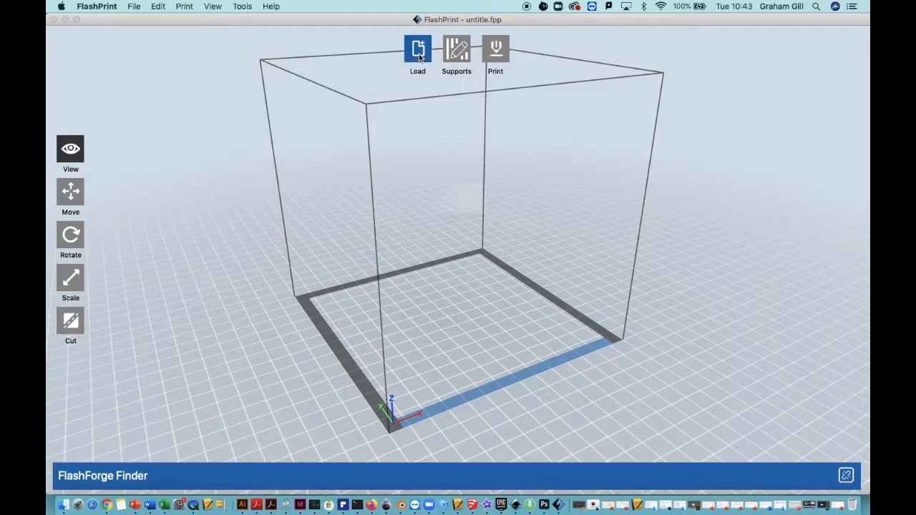
# Load the Pawn.stl chess piece from the Chess_Set folder onto the build platform.
pyautogui.click(417, 48)
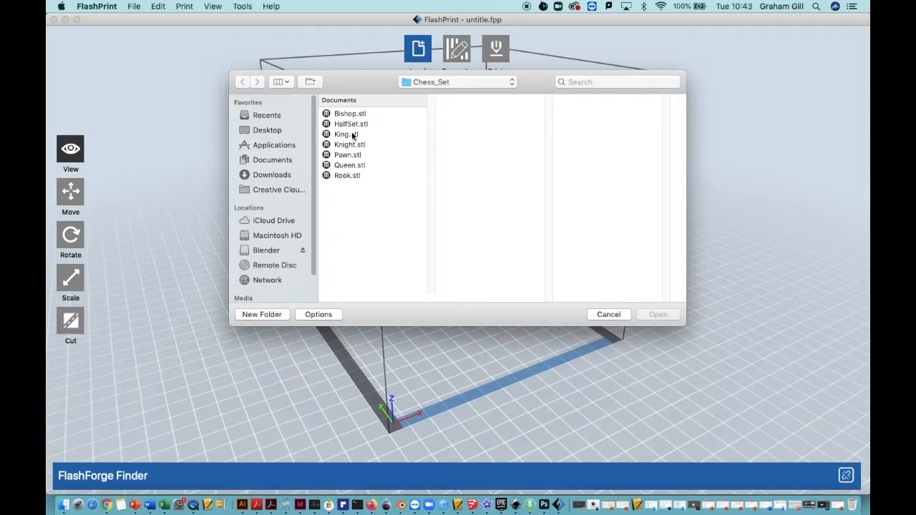
pyautogui.moveTo(347, 154)
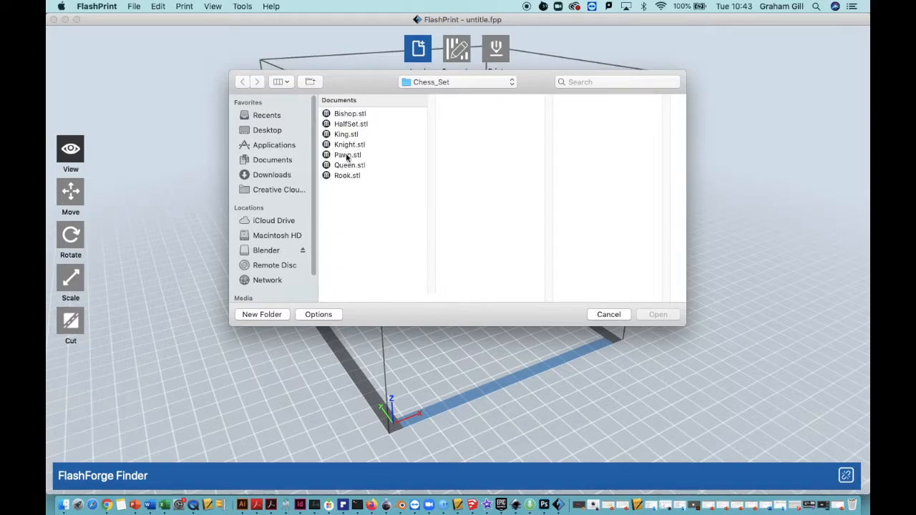
pyautogui.click(347, 154)
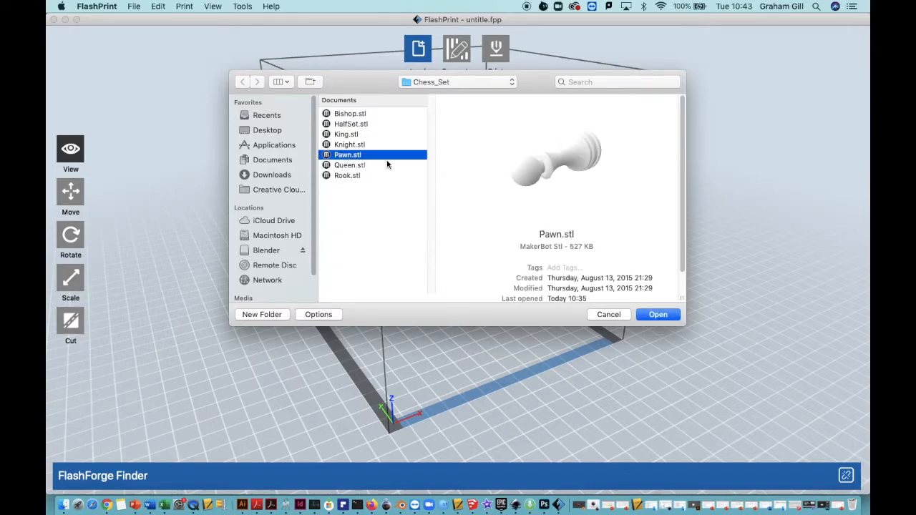
pyautogui.click(656, 315)
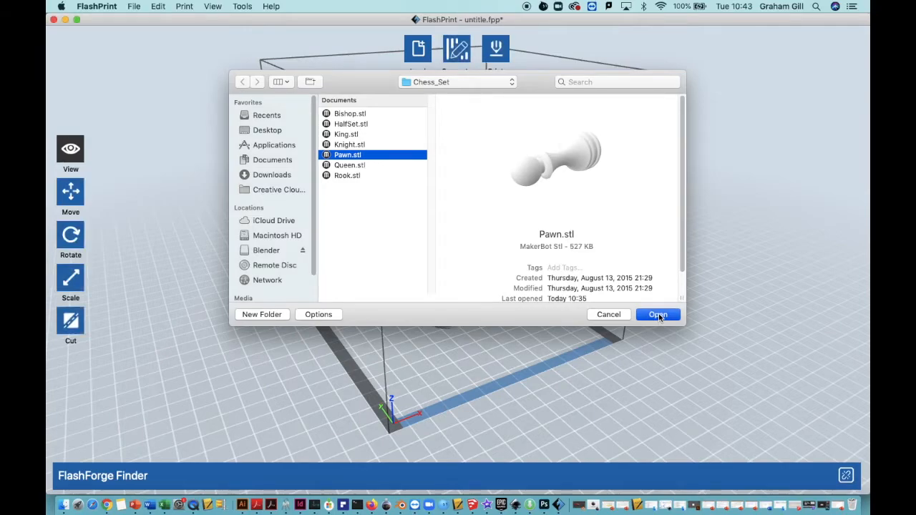
pyautogui.click(657, 315)
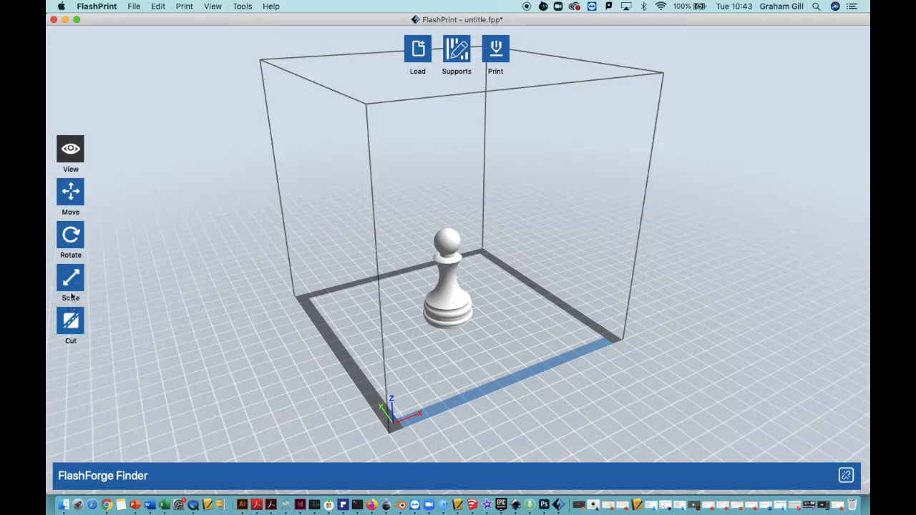
# Bring up the pawn's Set Position panel showing X, Y and Z at 0.00 mm.
pyautogui.click(70, 192)
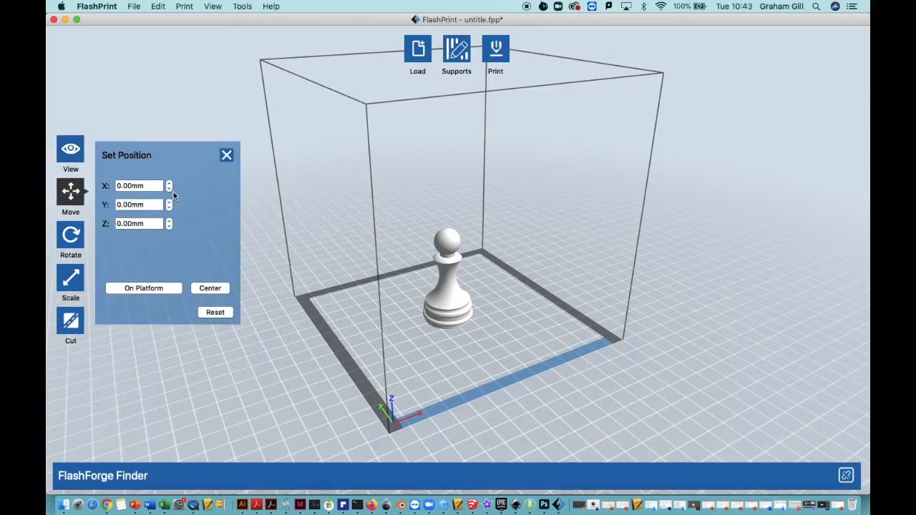
# Nudge X and drag the pawn around the plate, leaving it near the centre at 29.03 × 29.01 × 55.55 mm.
pyautogui.click(169, 183)
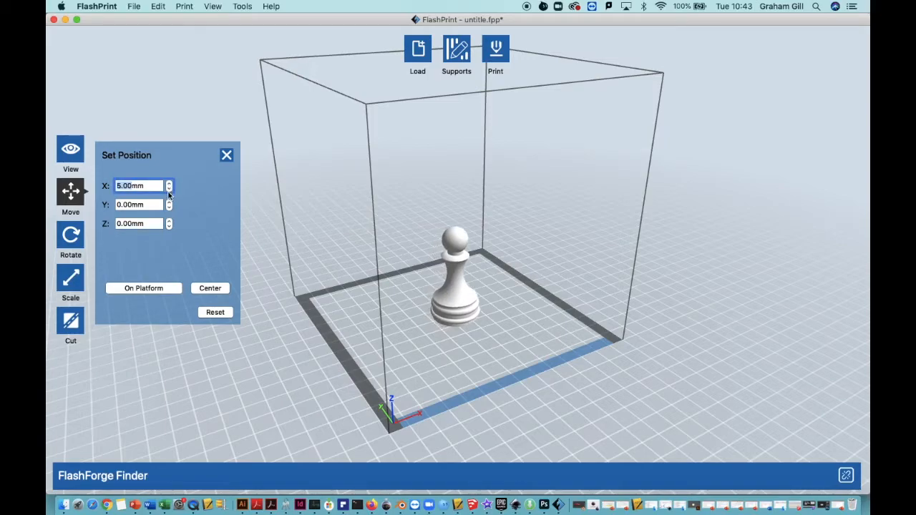
pyautogui.click(168, 189)
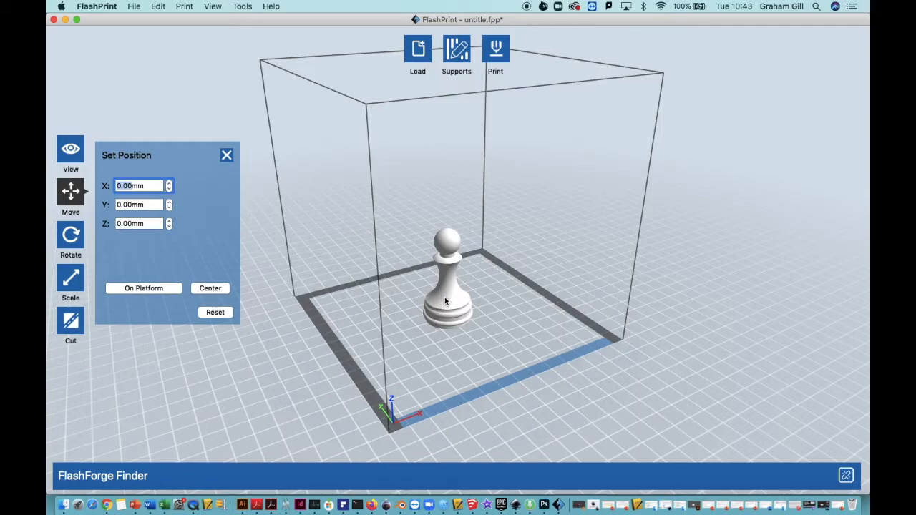
pyautogui.moveTo(445, 301); pyautogui.dragTo(529, 293)
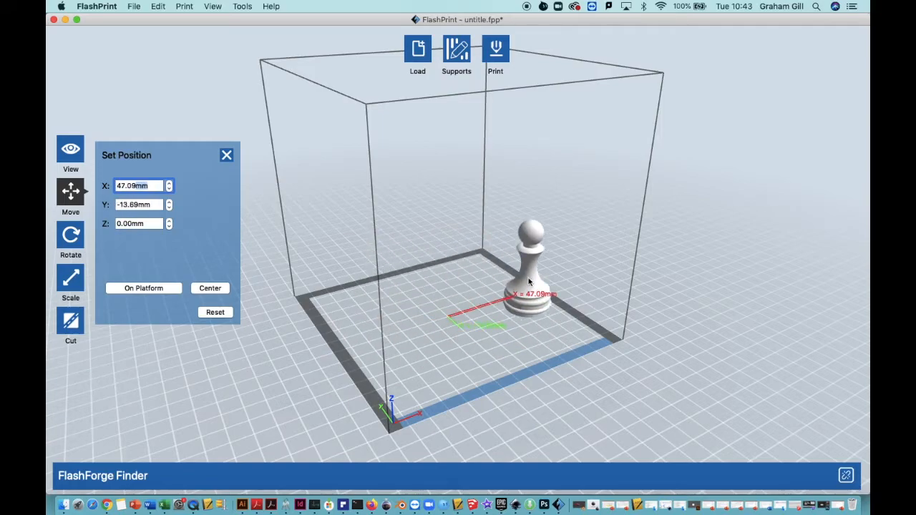
pyautogui.moveTo(529, 286); pyautogui.dragTo(601, 260)
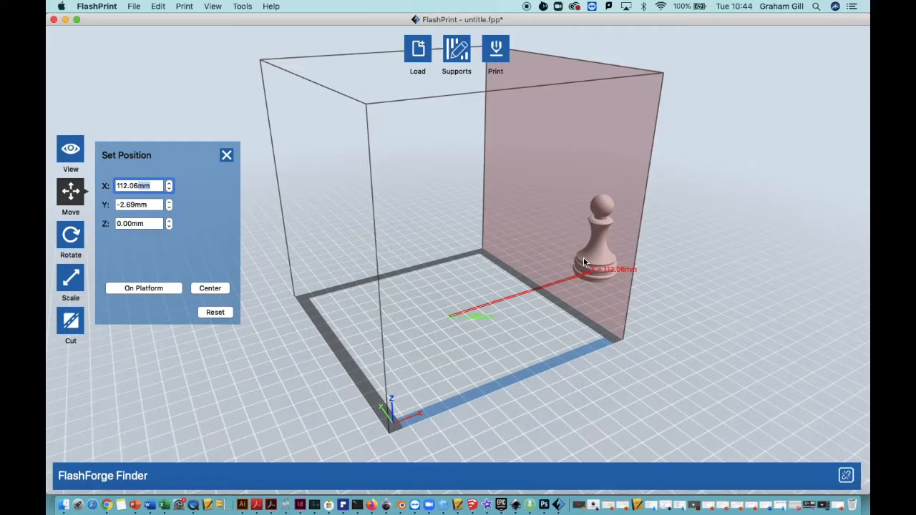
pyautogui.moveTo(601, 265); pyautogui.dragTo(587, 350)
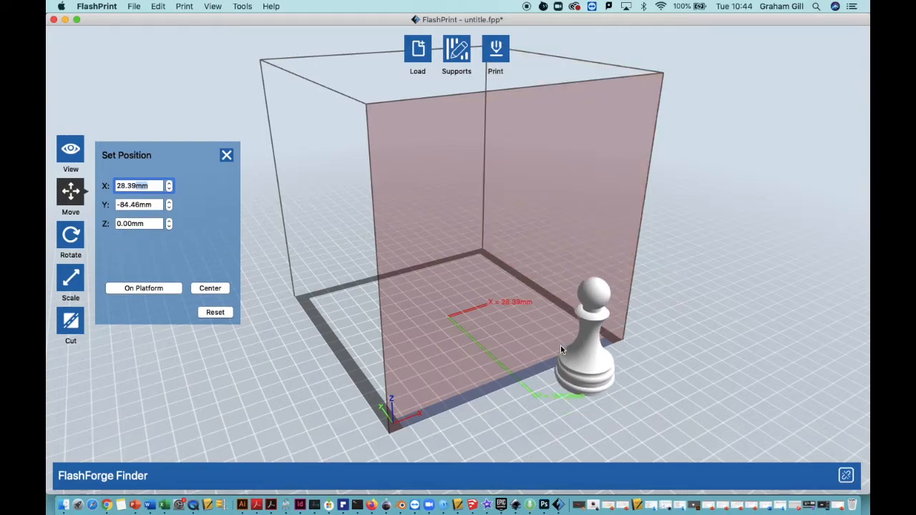
pyautogui.click(209, 288)
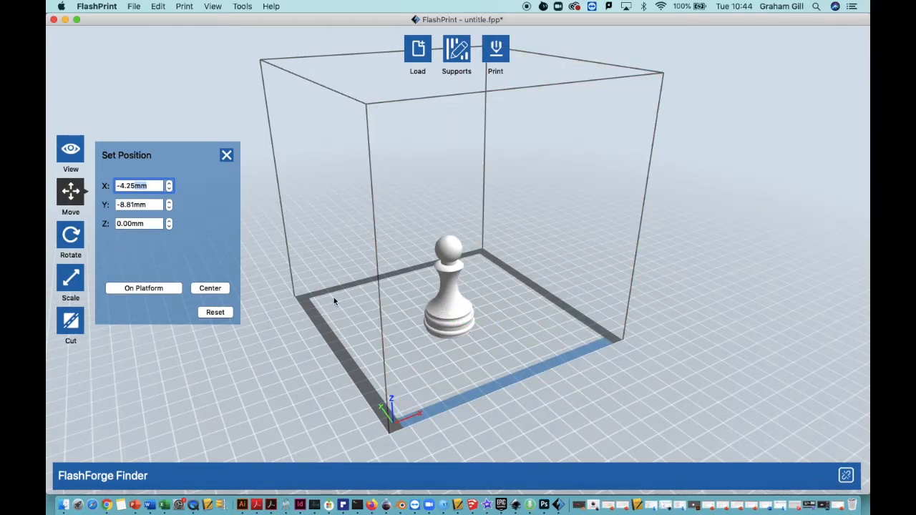
pyautogui.click(70, 278)
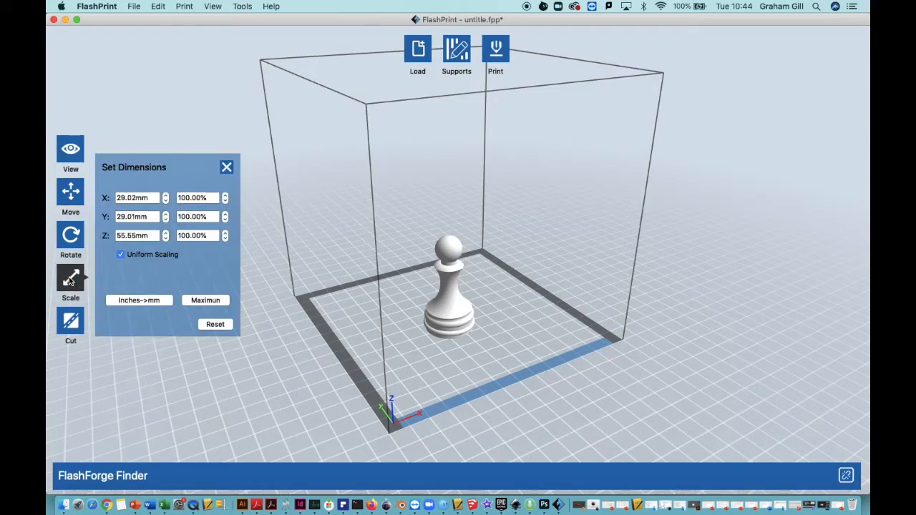
pyautogui.moveTo(161, 211)
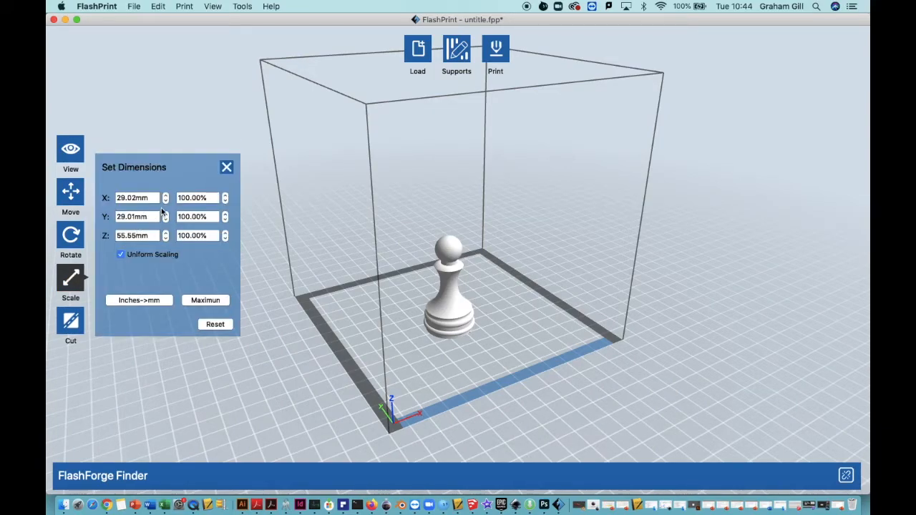
# Shrink the pawn uniformly to 19.74 × 19.74 × 37.79 mm, then move on to slicing.
pyautogui.click(225, 194)
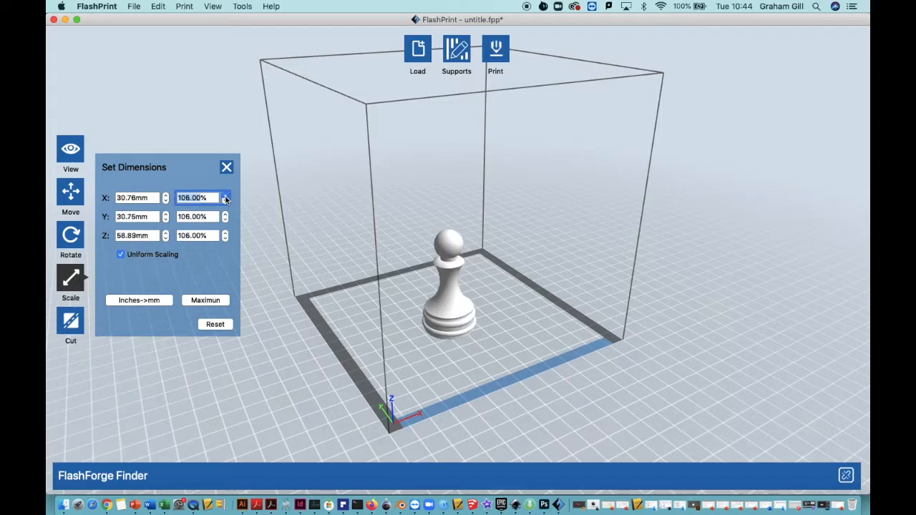
pyautogui.click(225, 200)
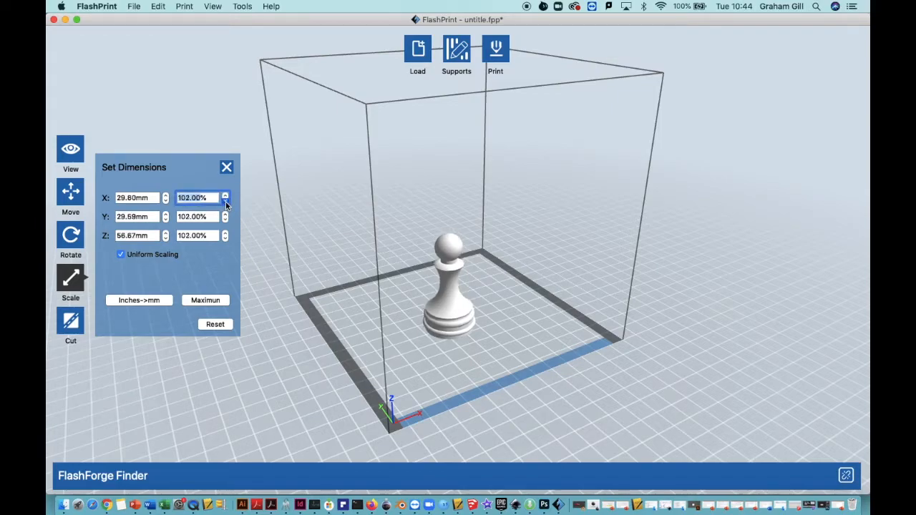
pyautogui.click(226, 200)
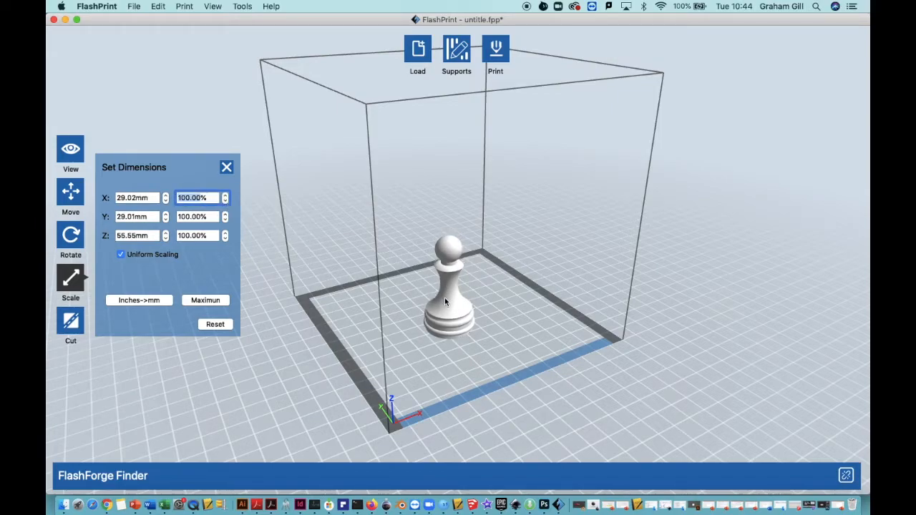
pyautogui.click(206, 301)
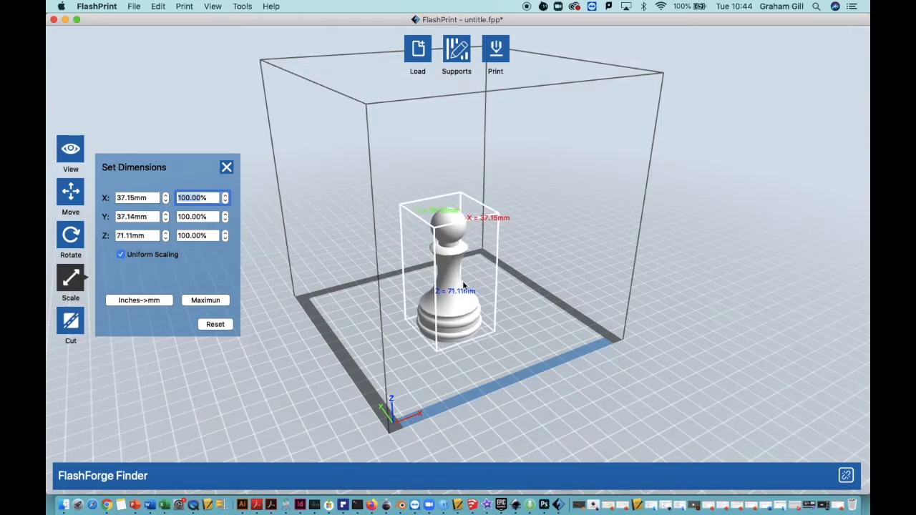
pyautogui.click(206, 300)
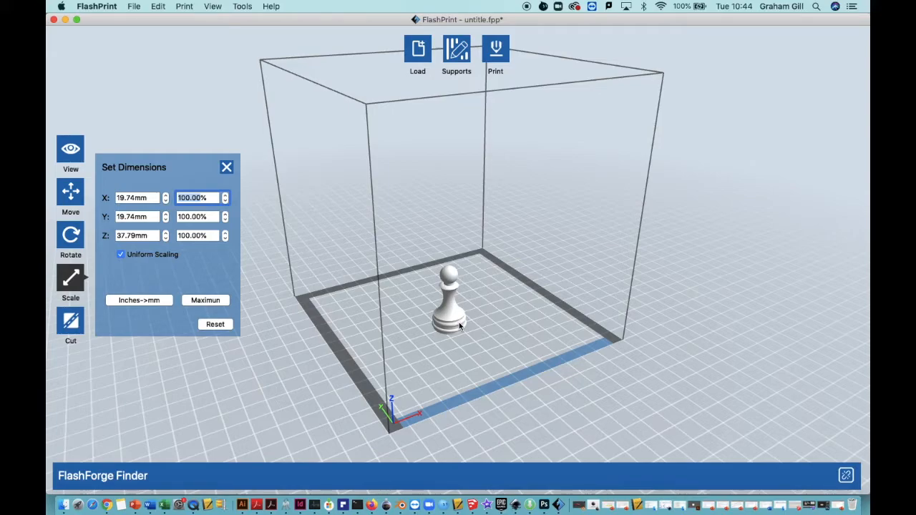
pyautogui.moveTo(495, 50)
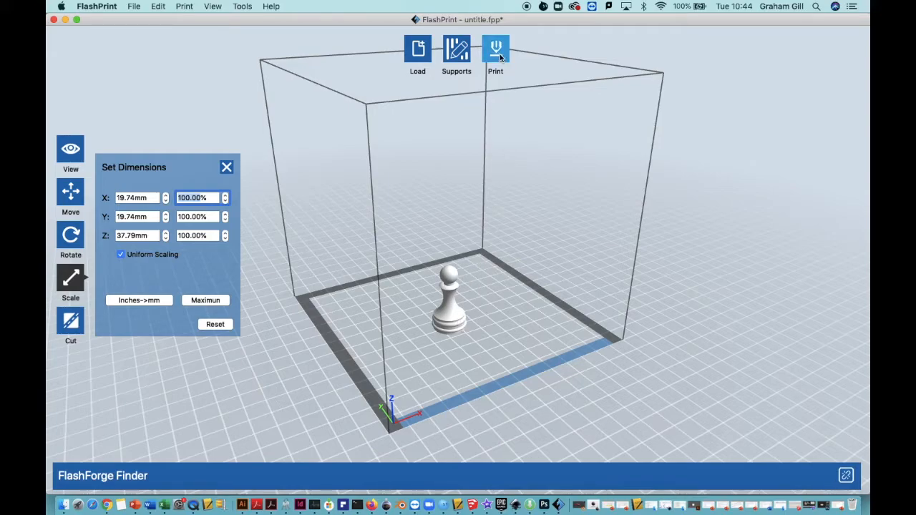
pyautogui.click(495, 50)
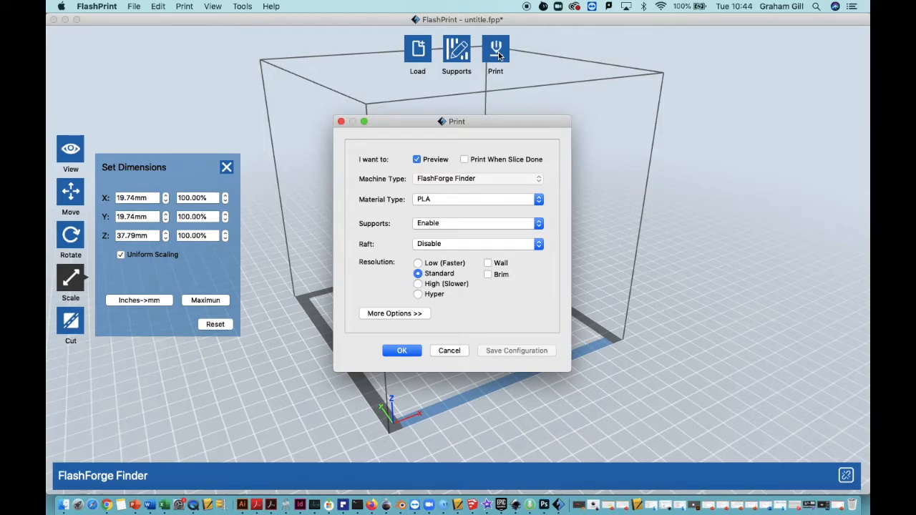
pyautogui.moveTo(418, 338)
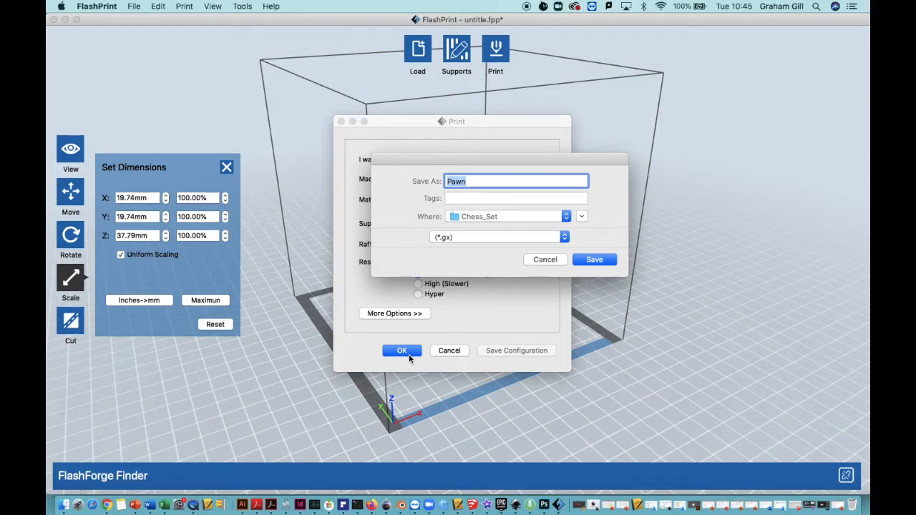
# Save the sliced pawn as 'Chess Piece' in .gx format into the Chess_Set folder.
pyautogui.write('Chess')
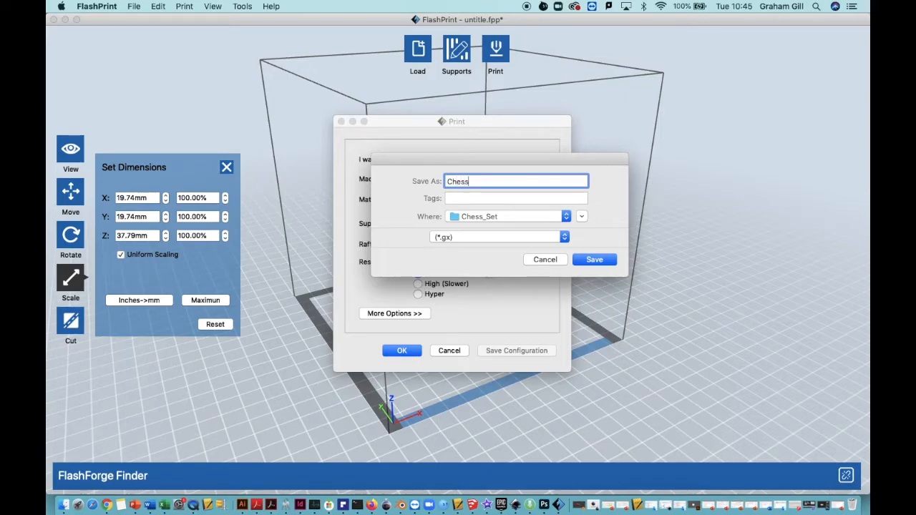
pyautogui.write('P')
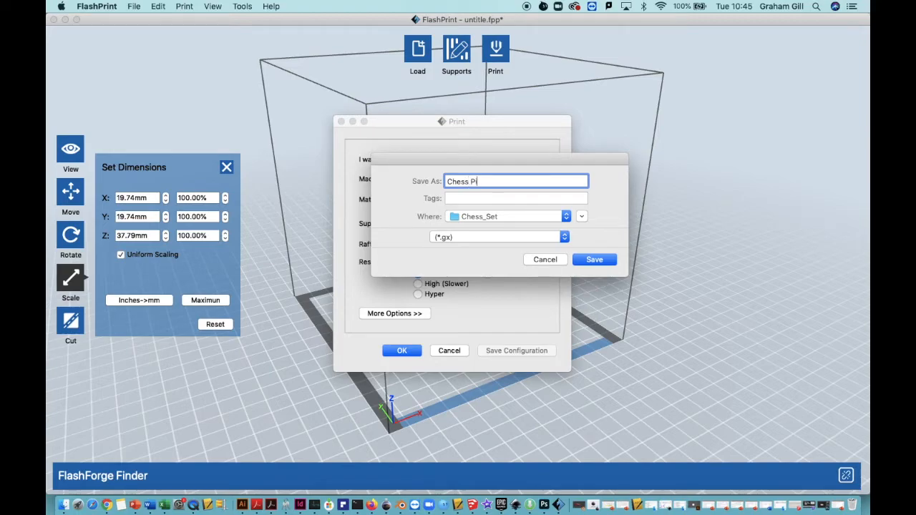
pyautogui.write('ece')
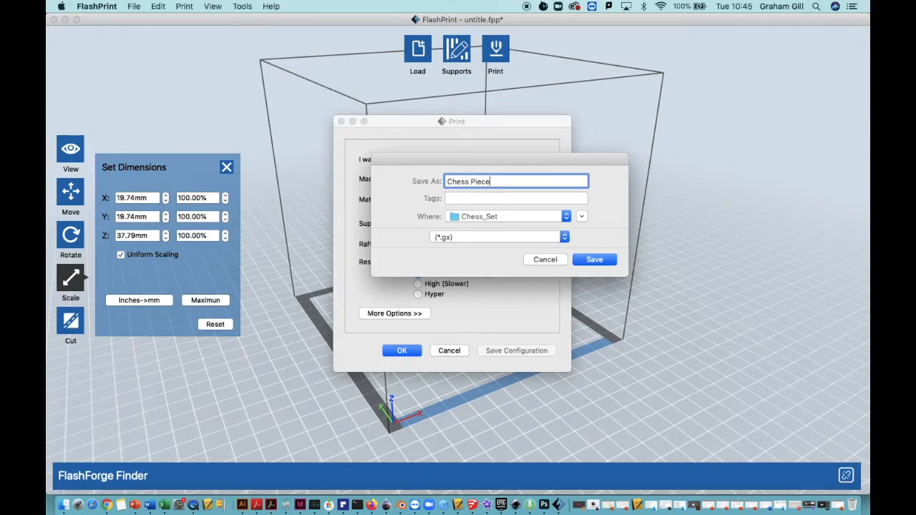
pyautogui.moveTo(450, 222)
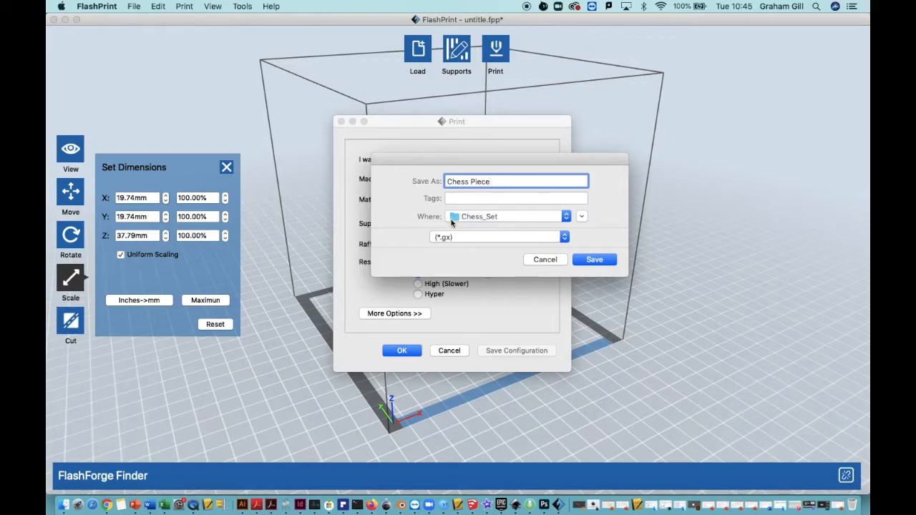
pyautogui.moveTo(507, 216)
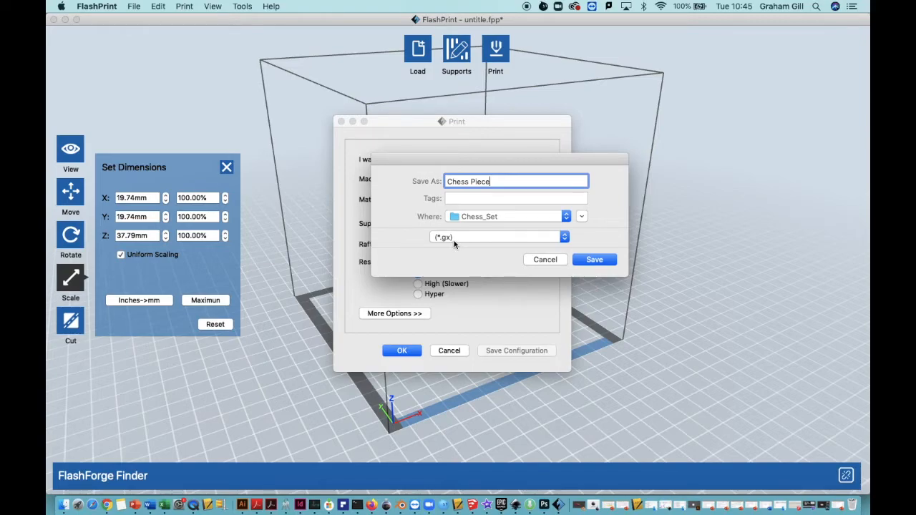
pyautogui.moveTo(442, 240)
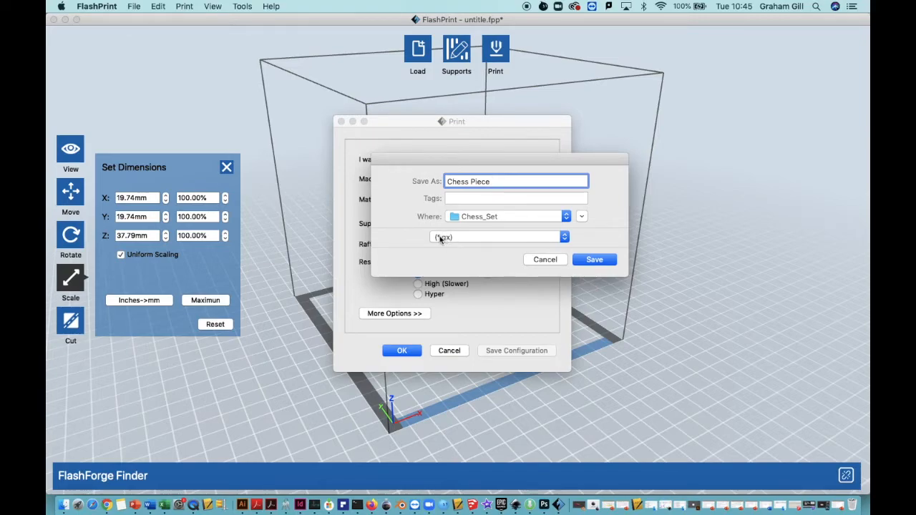
pyautogui.moveTo(446, 243)
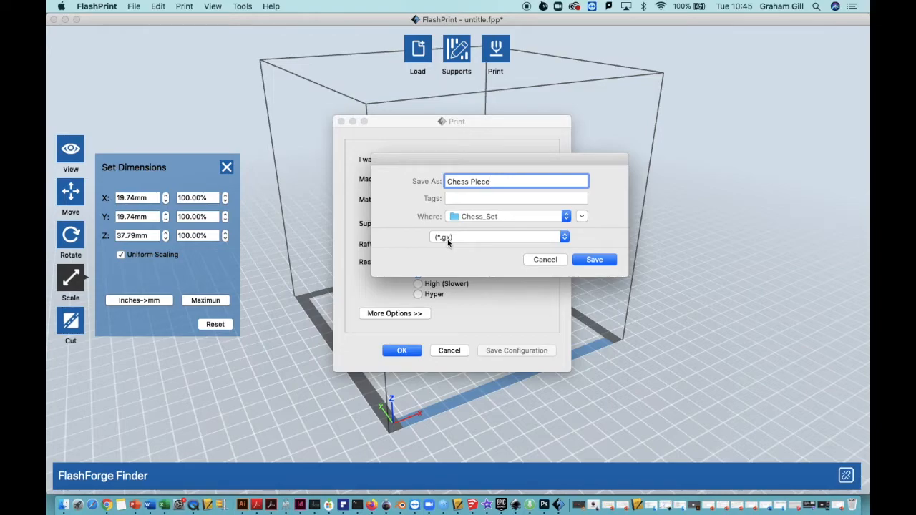
pyautogui.click(515, 180)
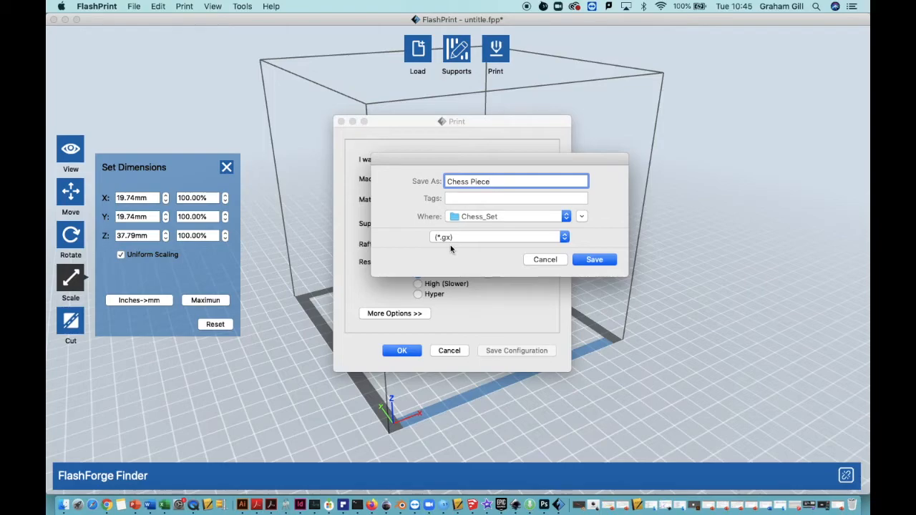
pyautogui.click(515, 181)
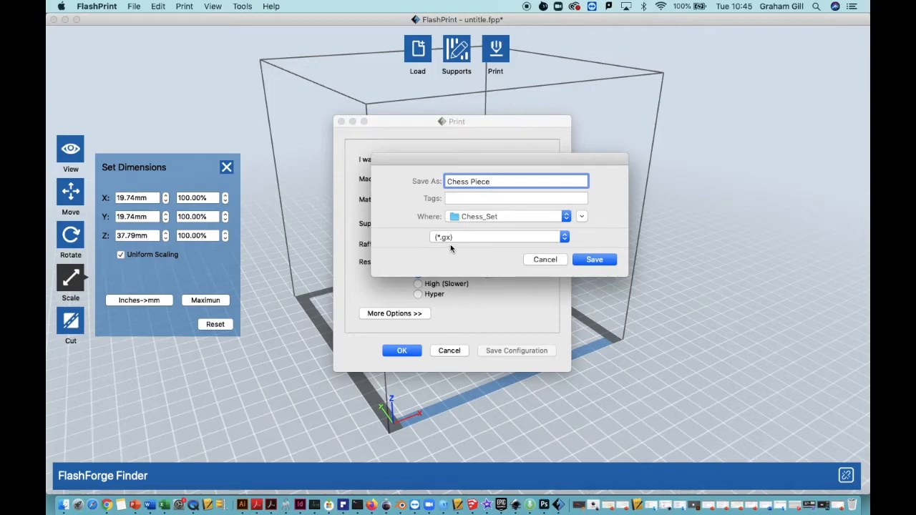
pyautogui.click(594, 259)
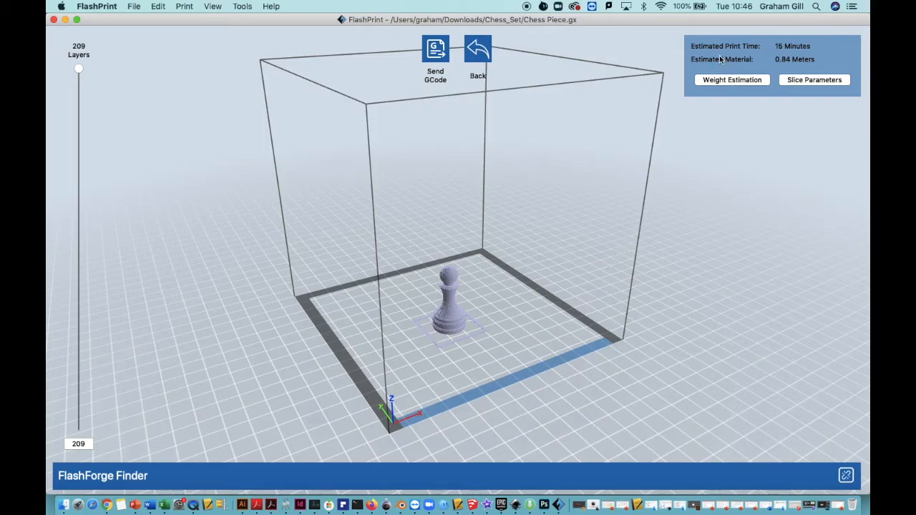
pyautogui.moveTo(751, 52)
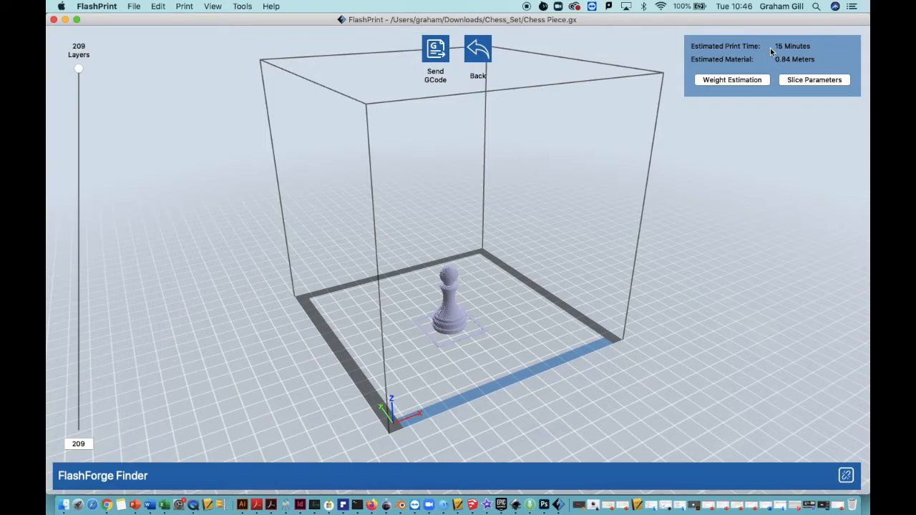
pyautogui.moveTo(780, 63)
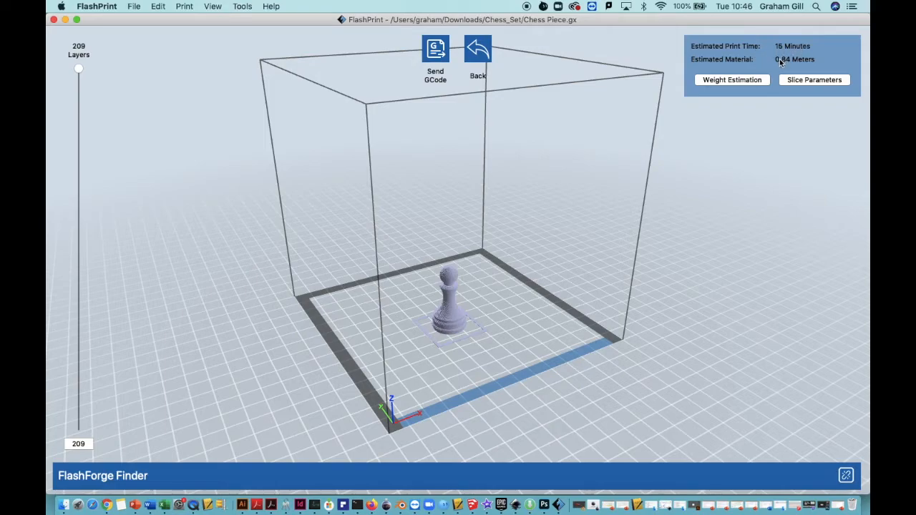
pyautogui.moveTo(801, 65)
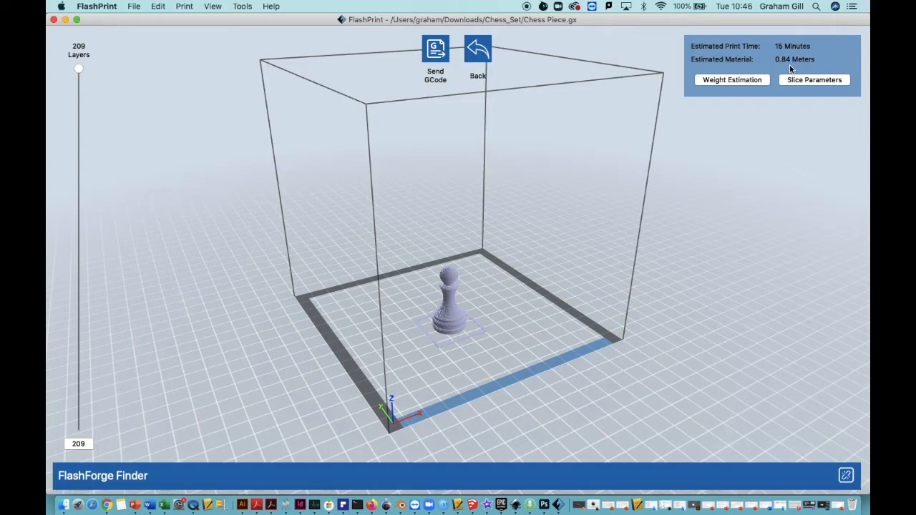
pyautogui.moveTo(591, 51)
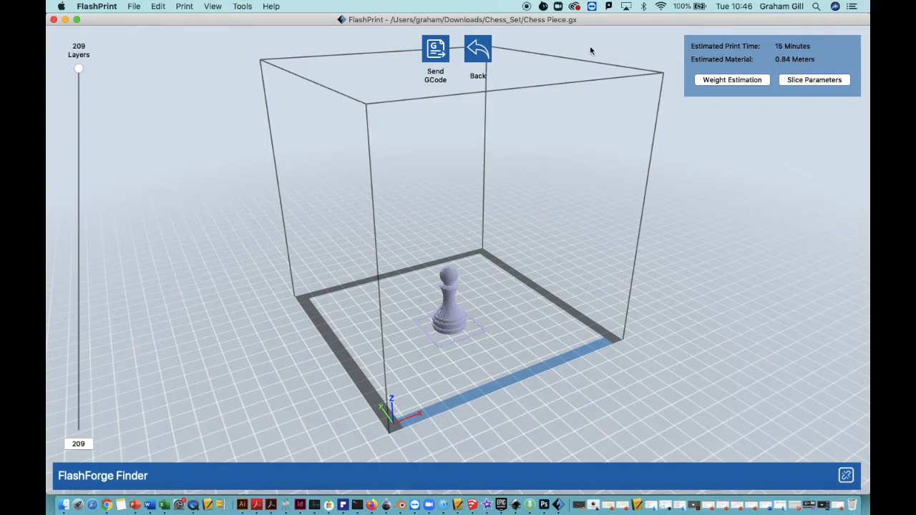
# Return from the 209-layer slice preview to the model editing workspace.
pyautogui.click(478, 49)
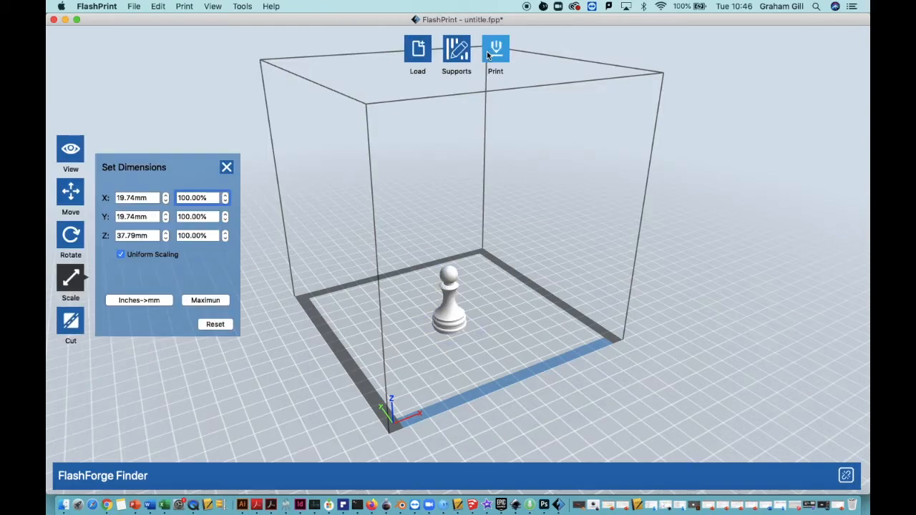
pyautogui.moveTo(489, 56)
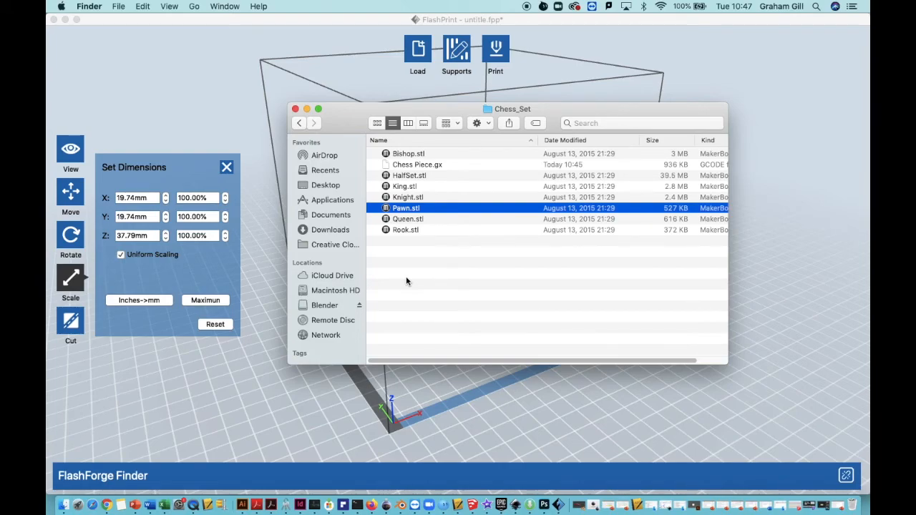
# Highlight the newly saved Chess Piece.gx file in the Chess_Set Finder listing.
pyautogui.click(417, 163)
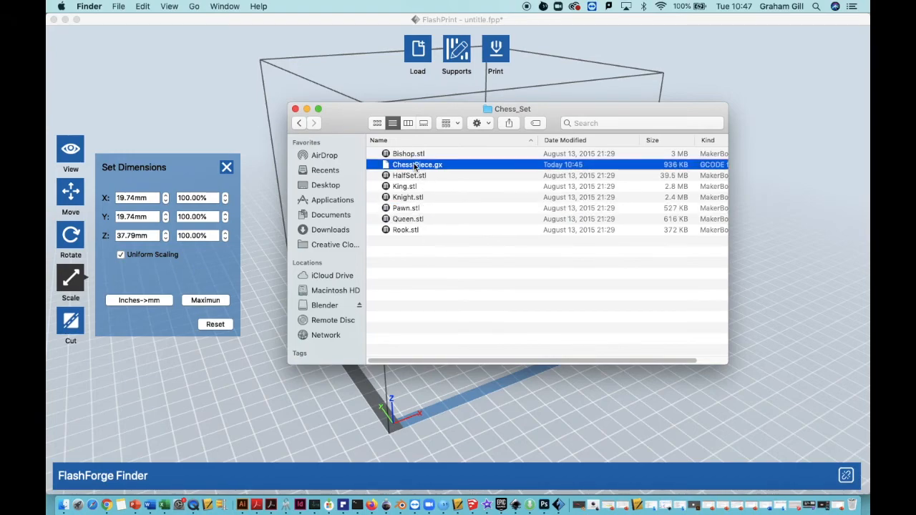